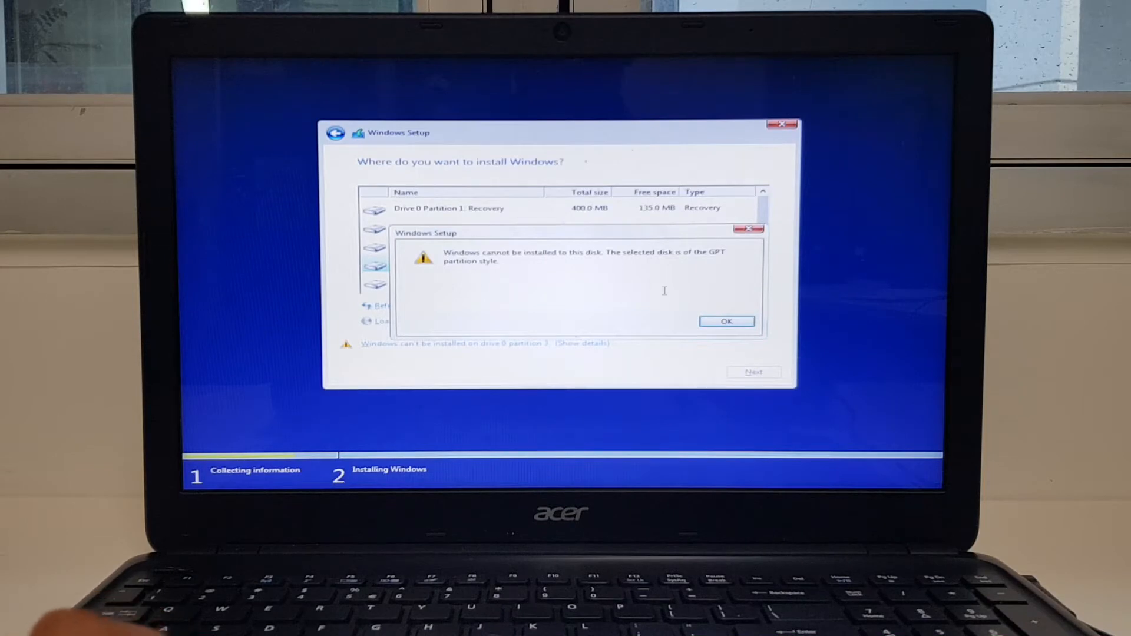
Dismiss the GPT error, delete Drive 0 Partition 3 and recreate it from the 298.6 GB unallocated space.
left_click(727, 321)
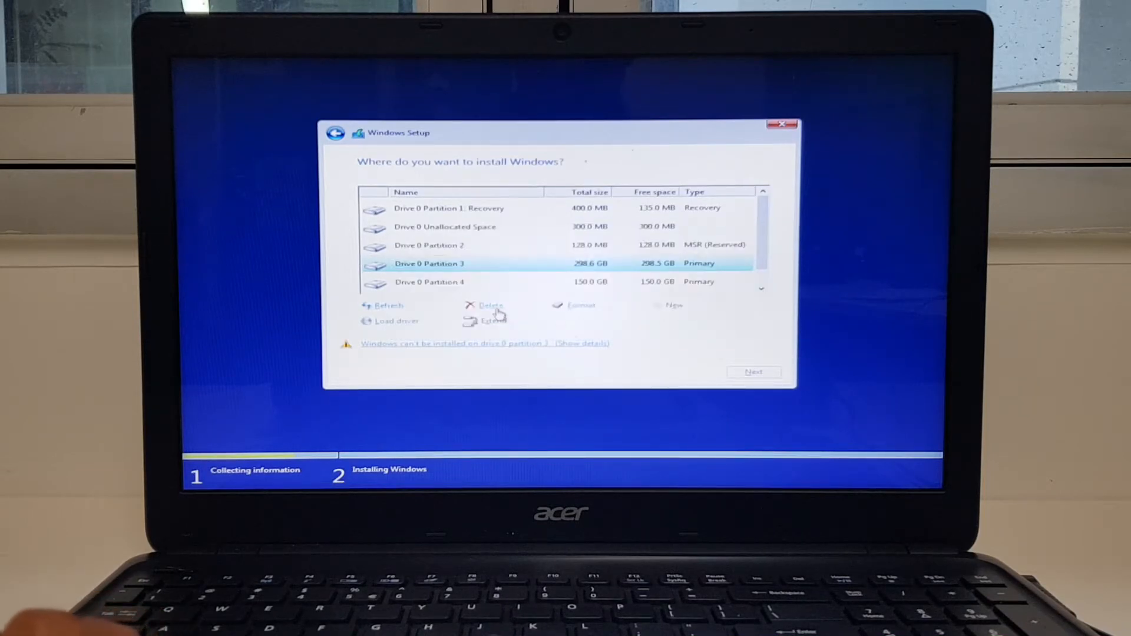
left_click(491, 304)
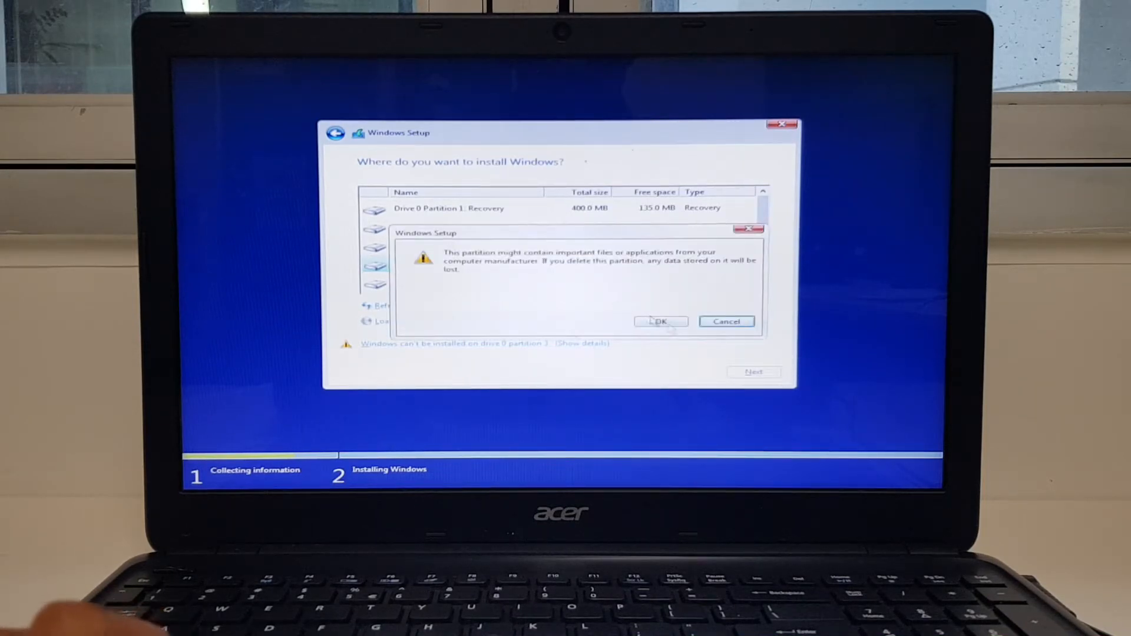
left_click(657, 321)
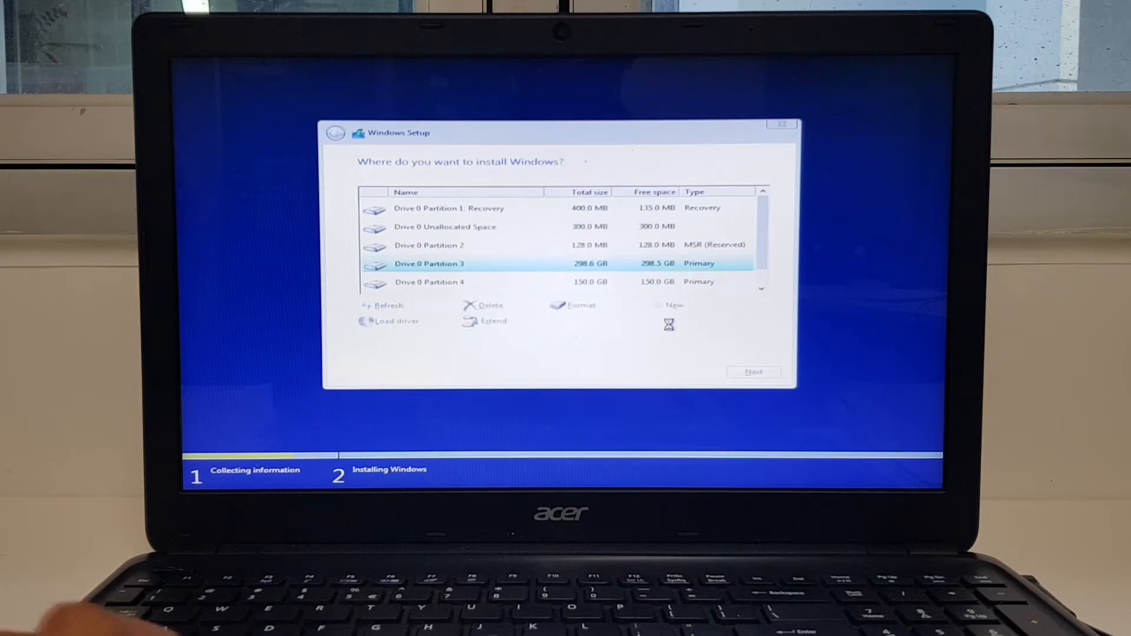
left_click(489, 305)
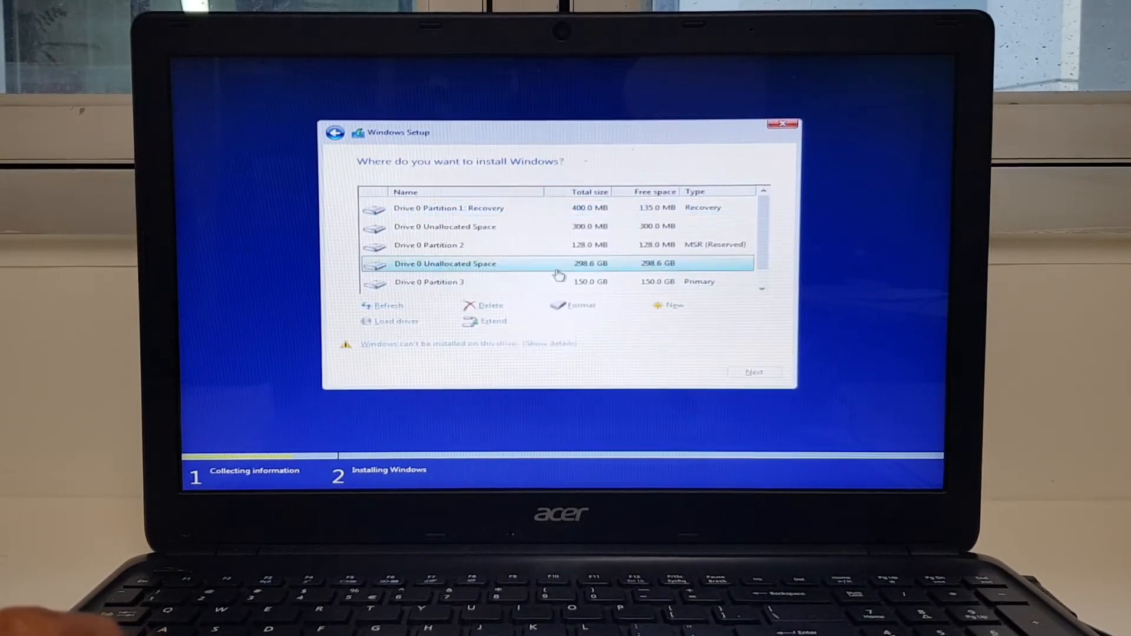
left_click(673, 304)
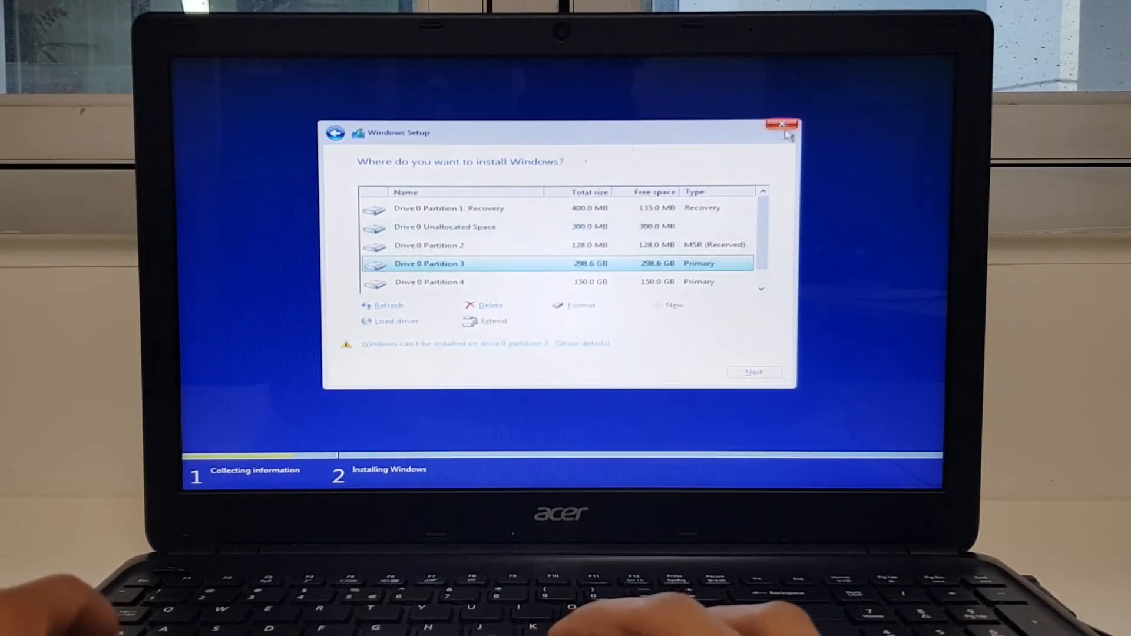
Quit the installer and confirm, returning to the setup start screen.
left_click(782, 123)
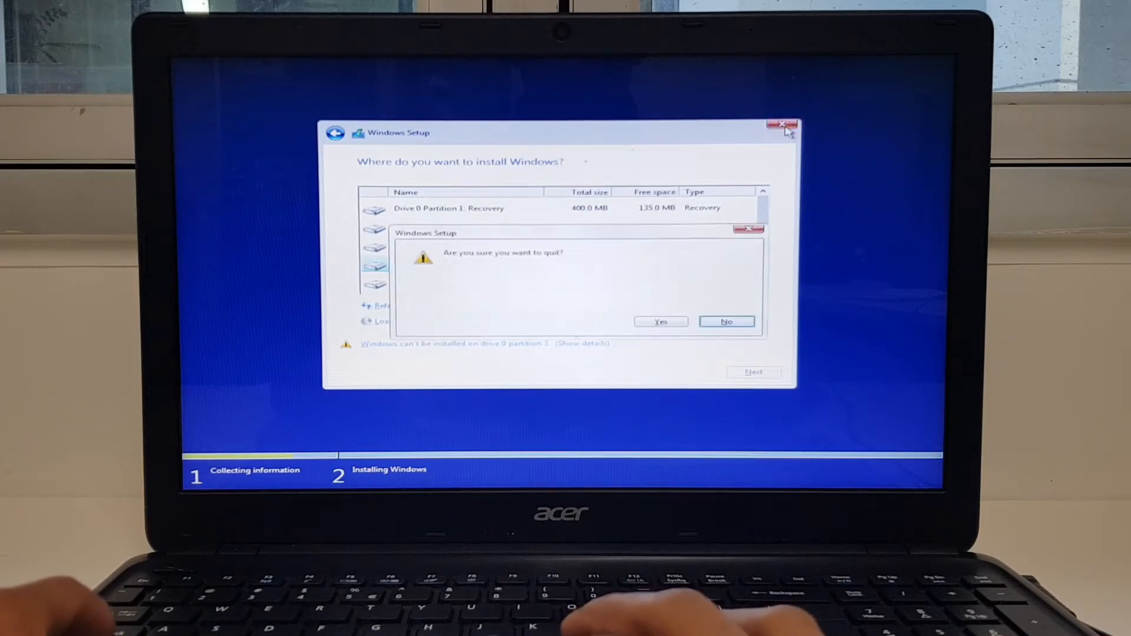
left_click(660, 320)
type("diskpart")
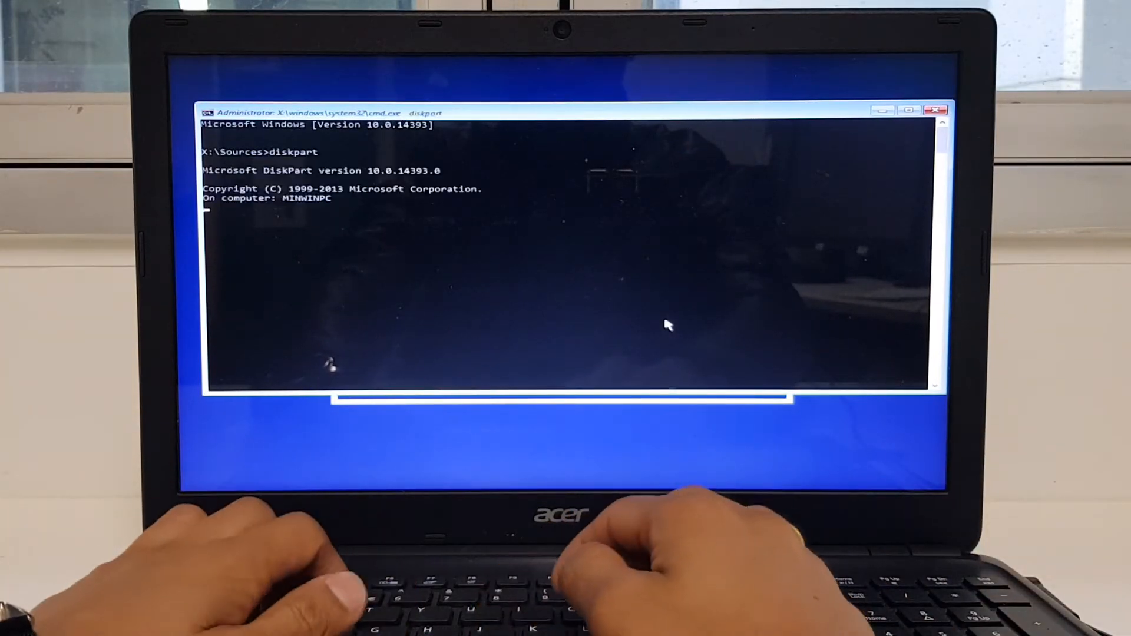
Run DiskPart, show the list command help, select disk 0 and prepare the clean command.
key("Return")
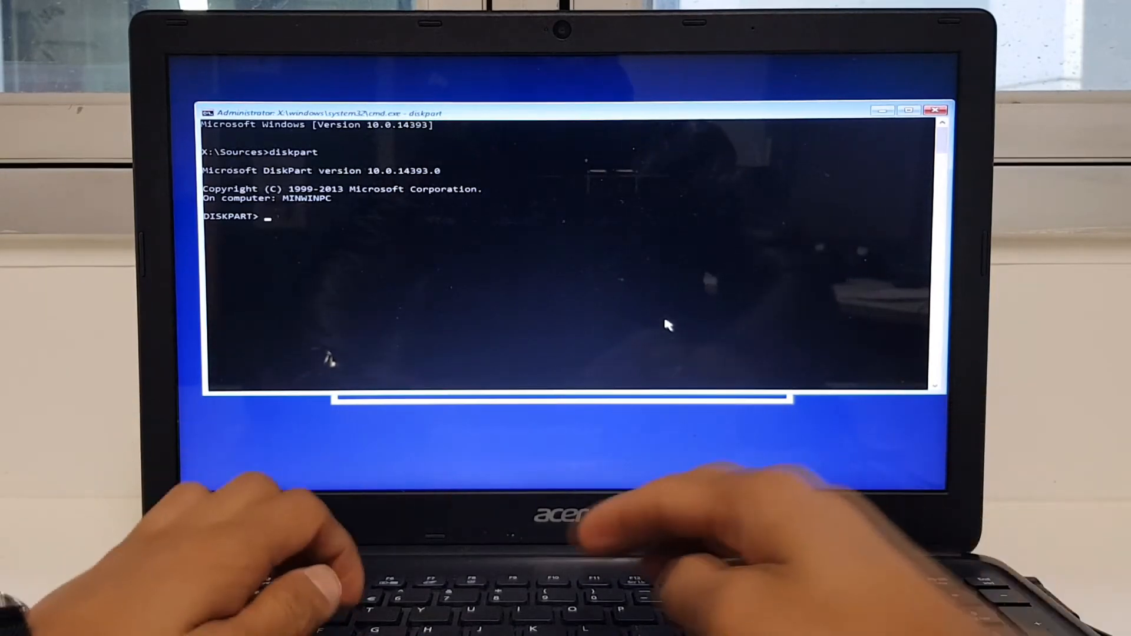
type("list")
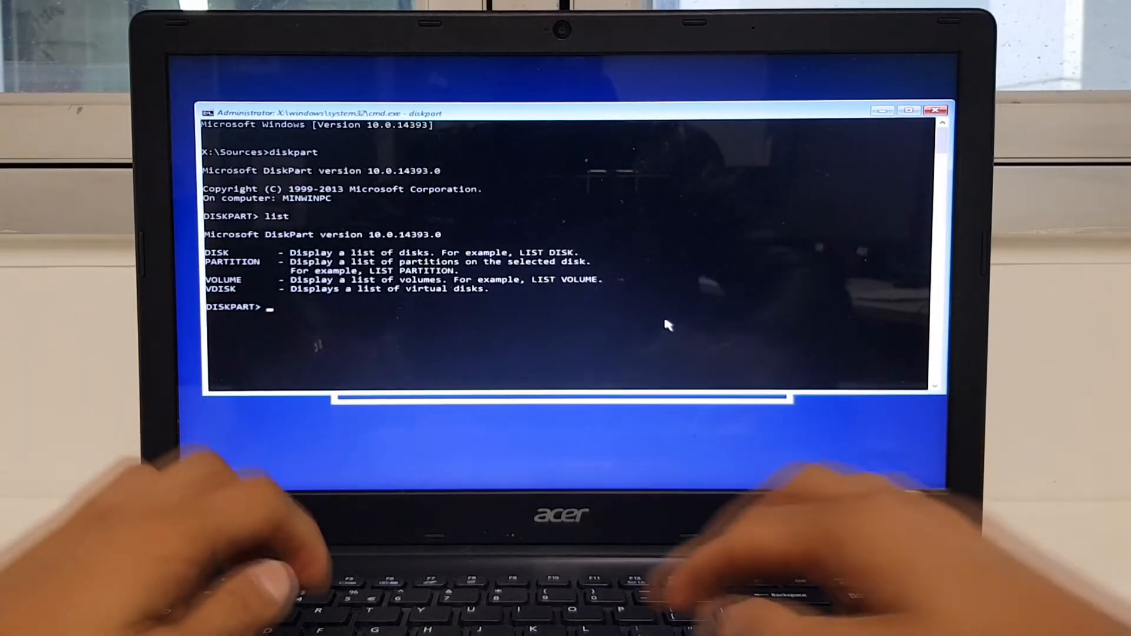
type("select disk 0")
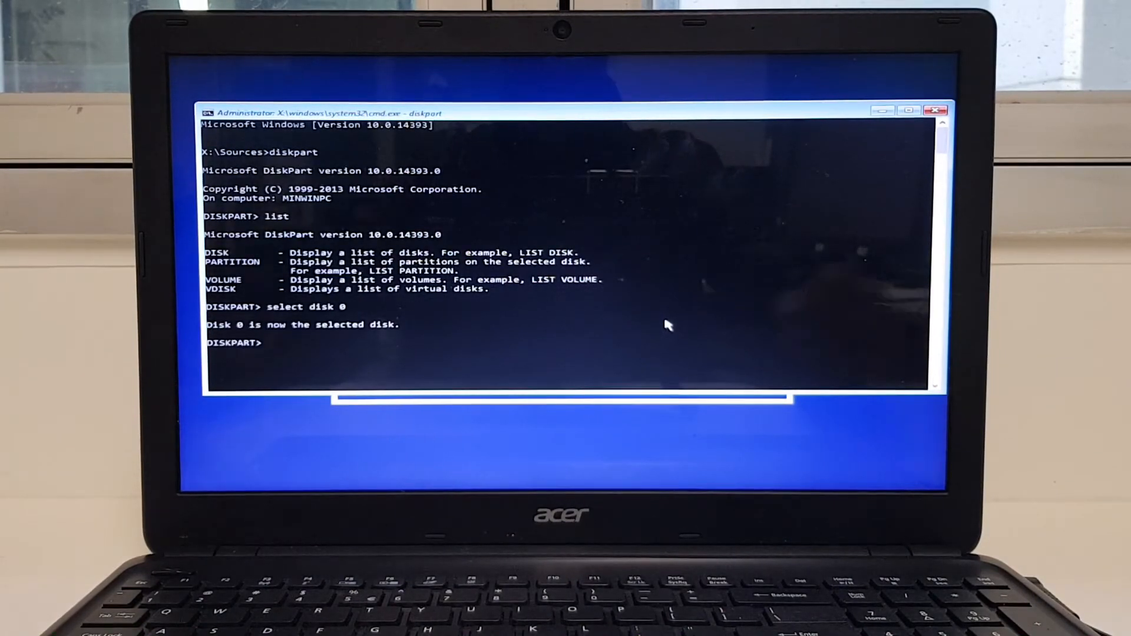
type("clean")
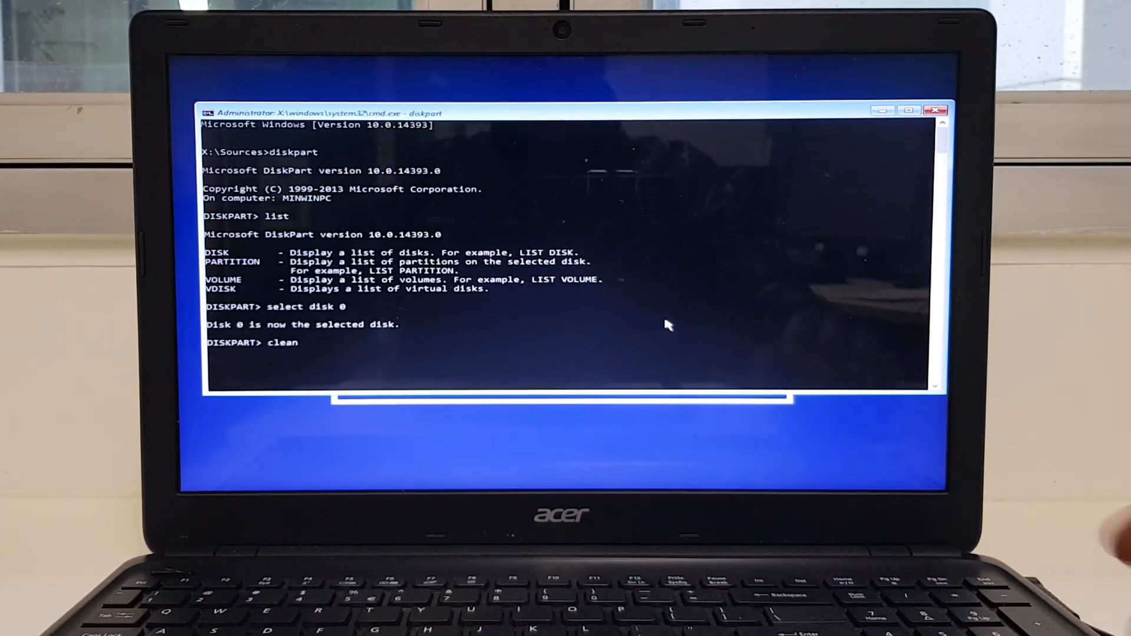
Wipe Disk 0 with clean, then exit DiskPart back to Windows Setup.
key("Return")
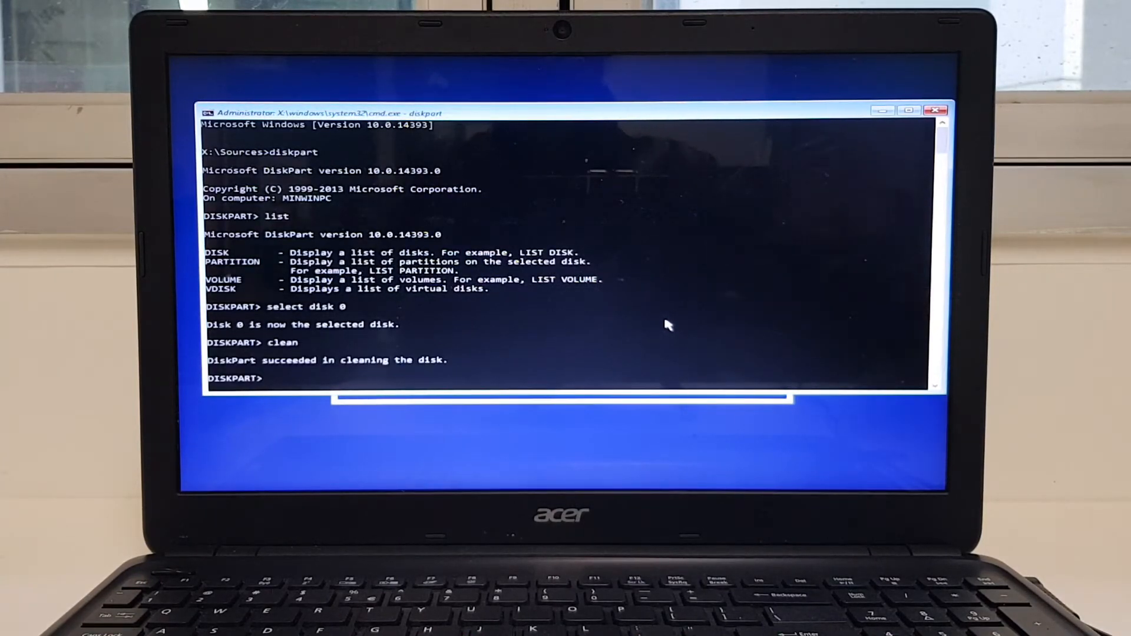
type("exit")
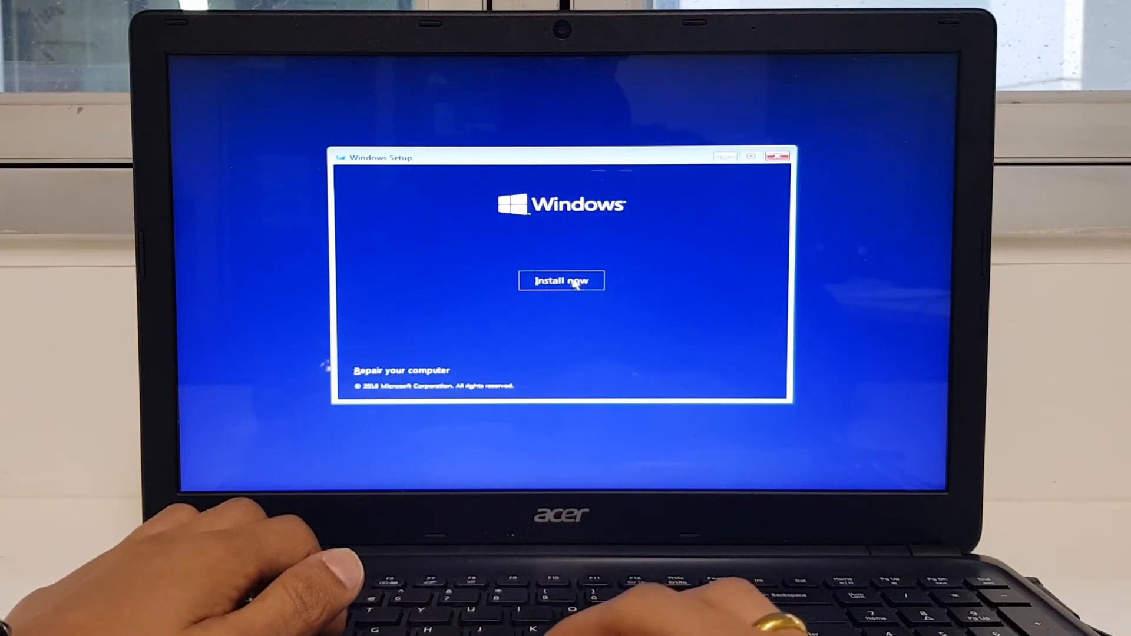
Start Install now and choose Custom: Install Windows only (advanced).
left_click(561, 281)
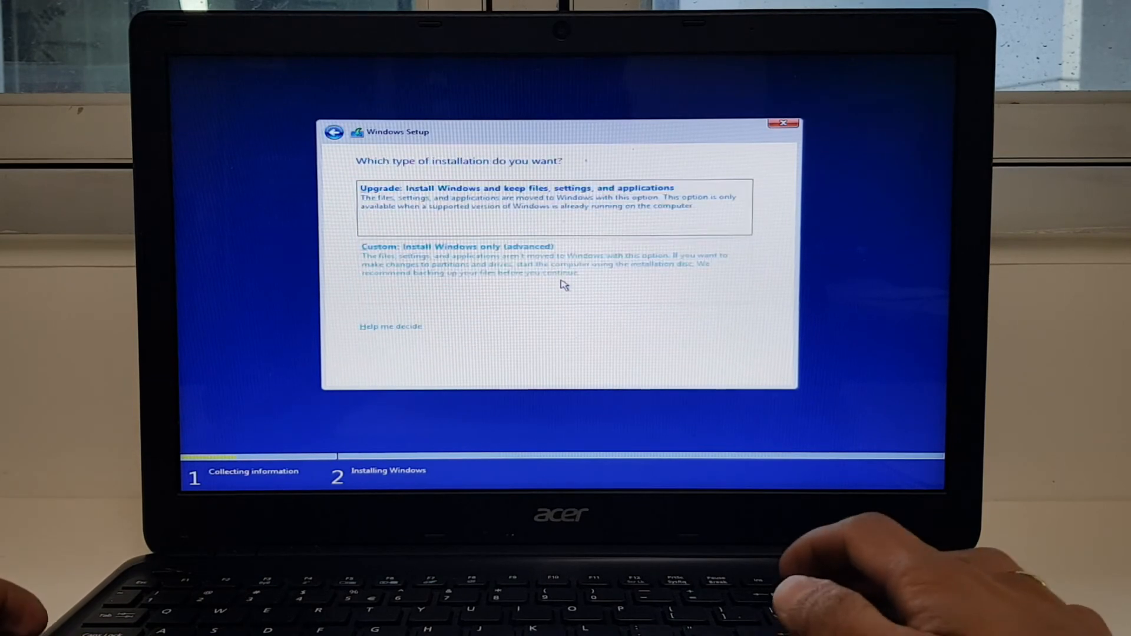
left_click(457, 246)
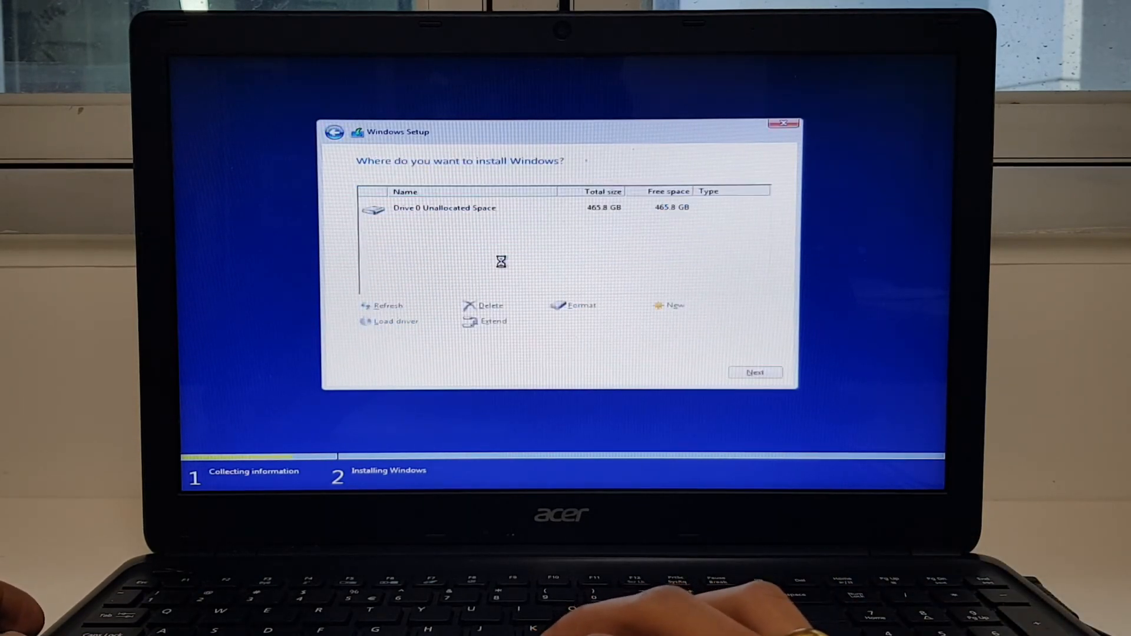
Create a 476940 MB partition on the unallocated space, allowing the extra system partitions.
left_click(564, 208)
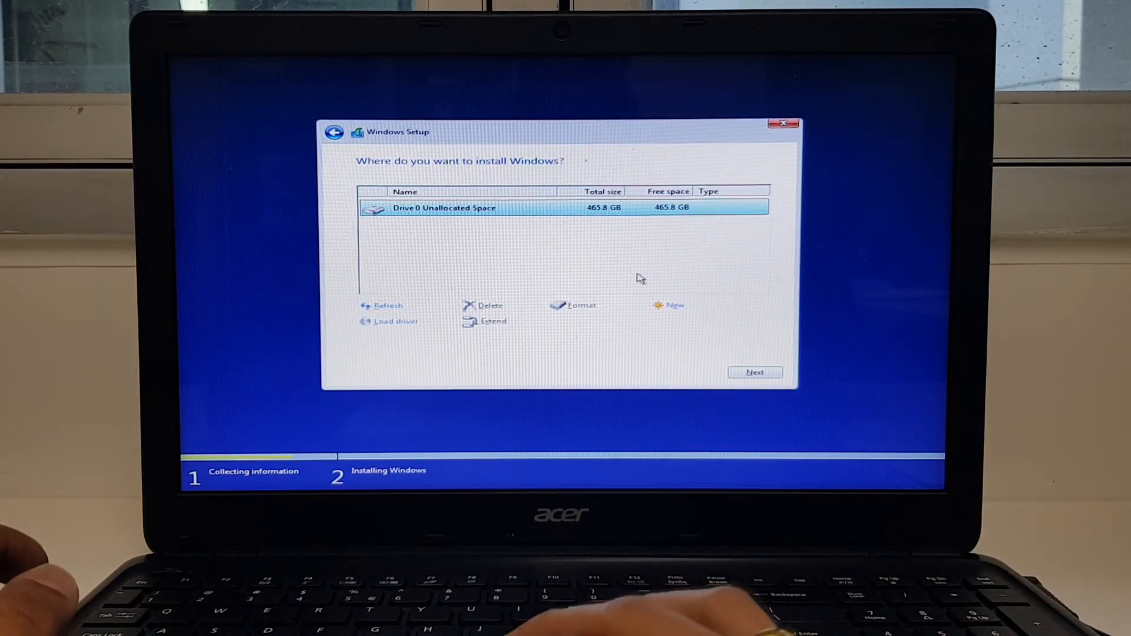
left_click(673, 304)
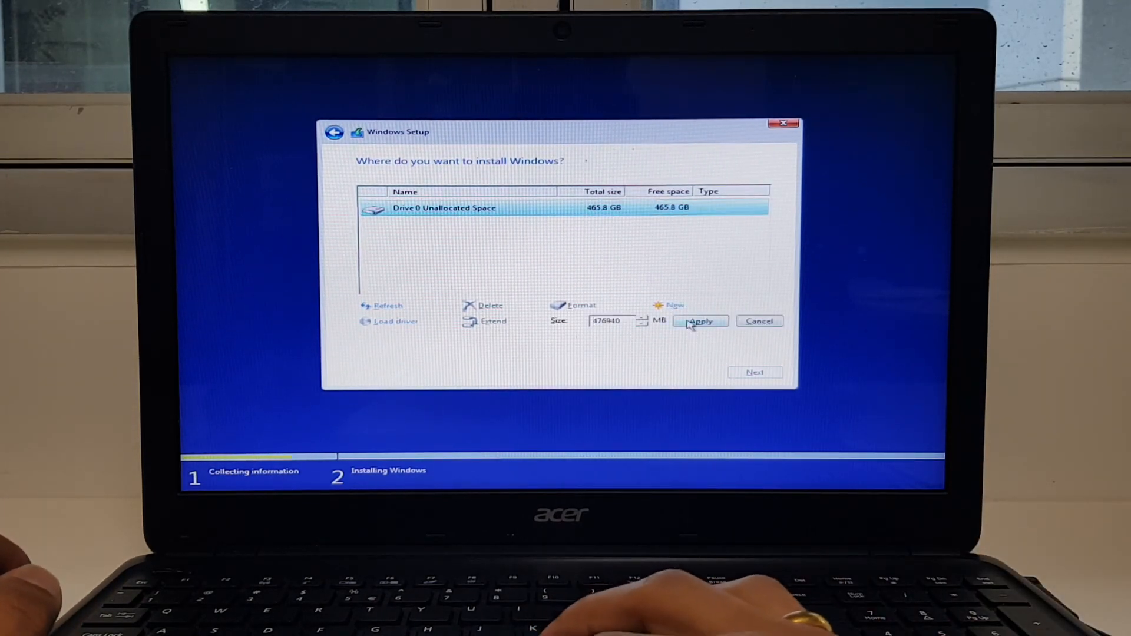
left_click(698, 320)
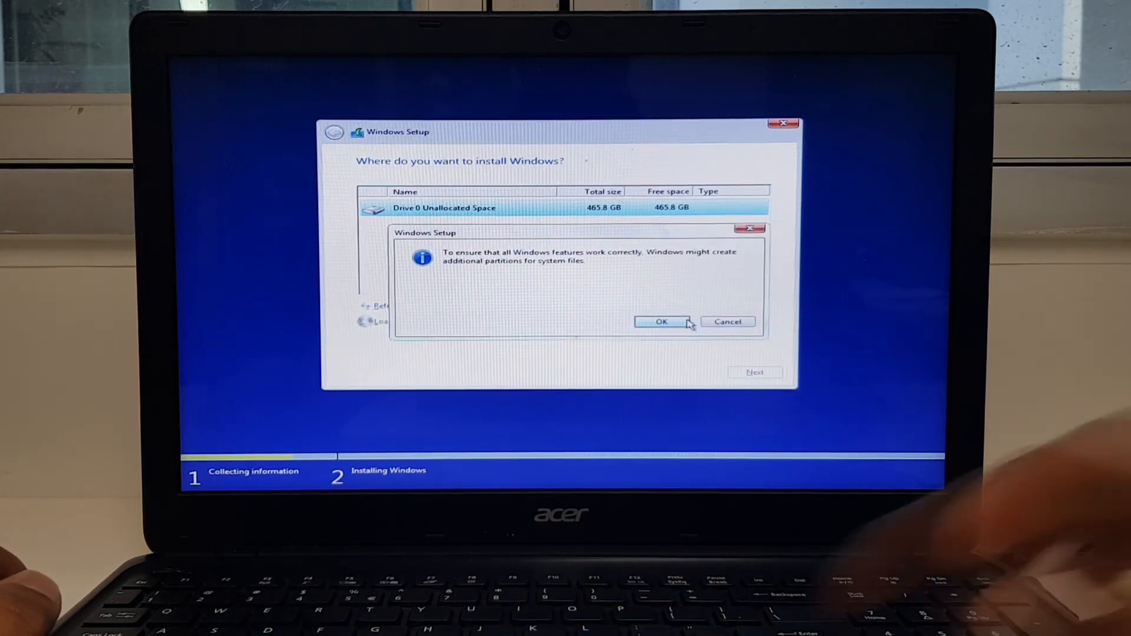
left_click(659, 322)
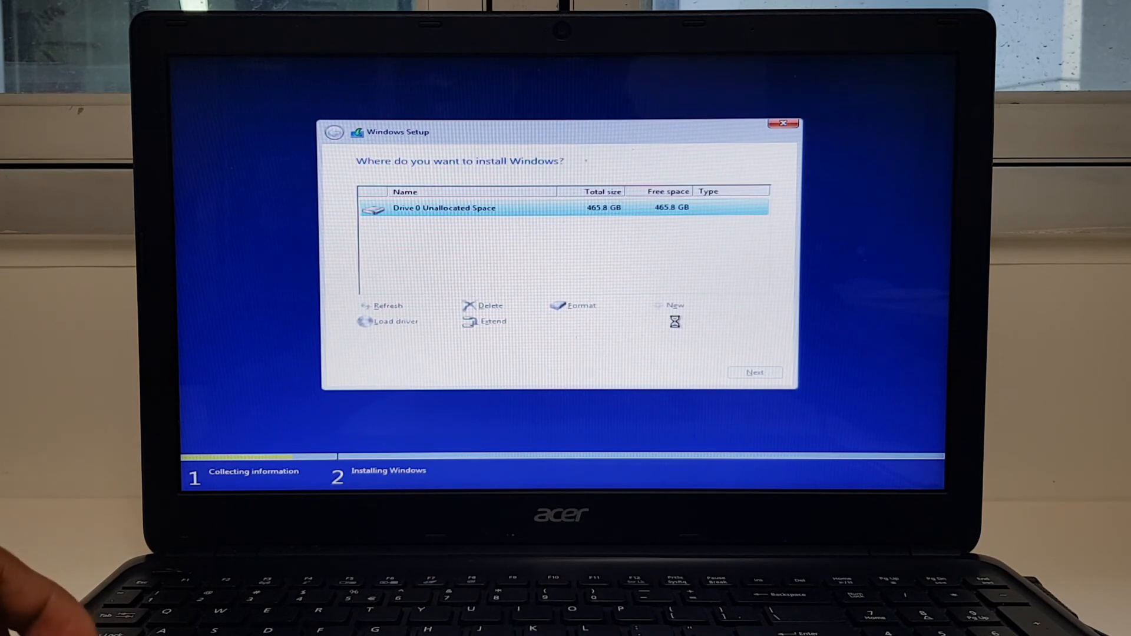
Install Windows onto Drive 0 Partition 2, starting the file copy.
left_click(675, 304)
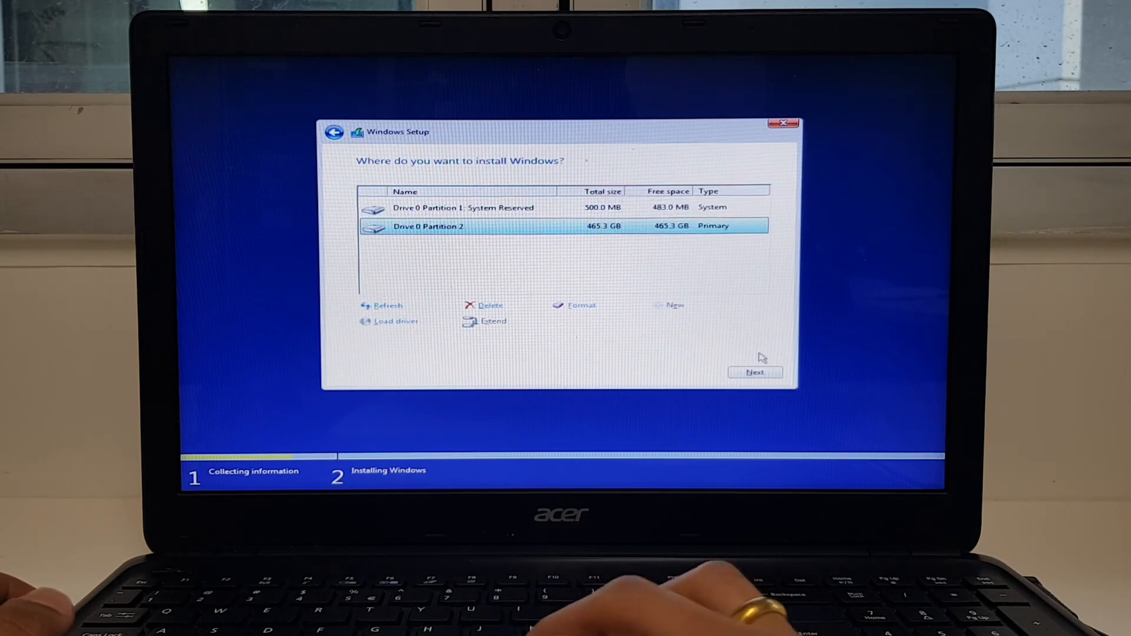
left_click(754, 373)
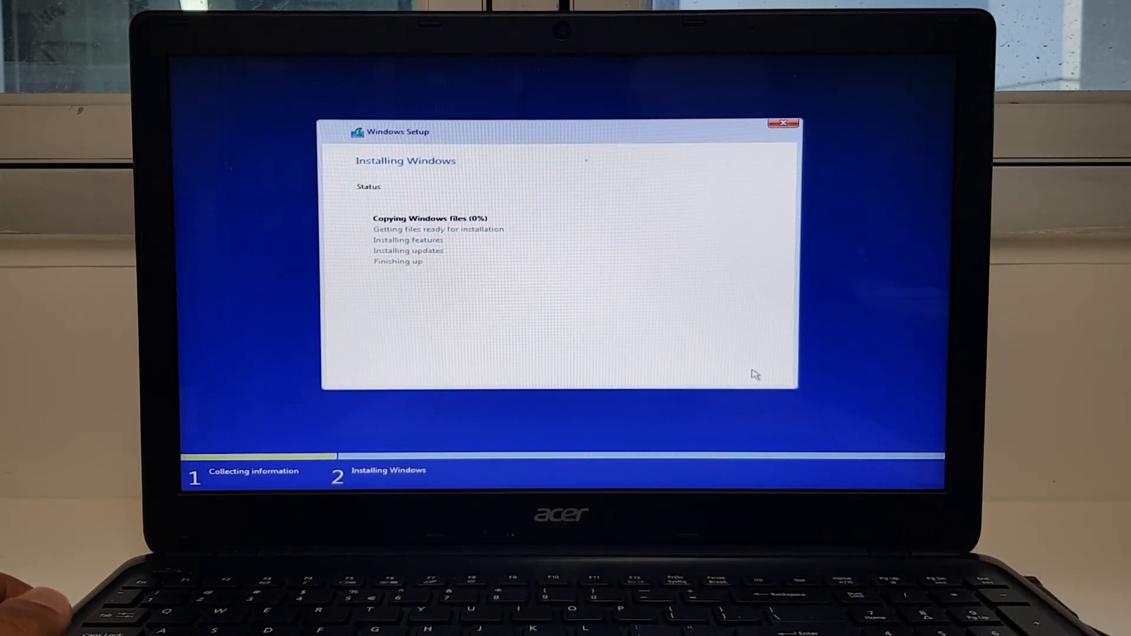